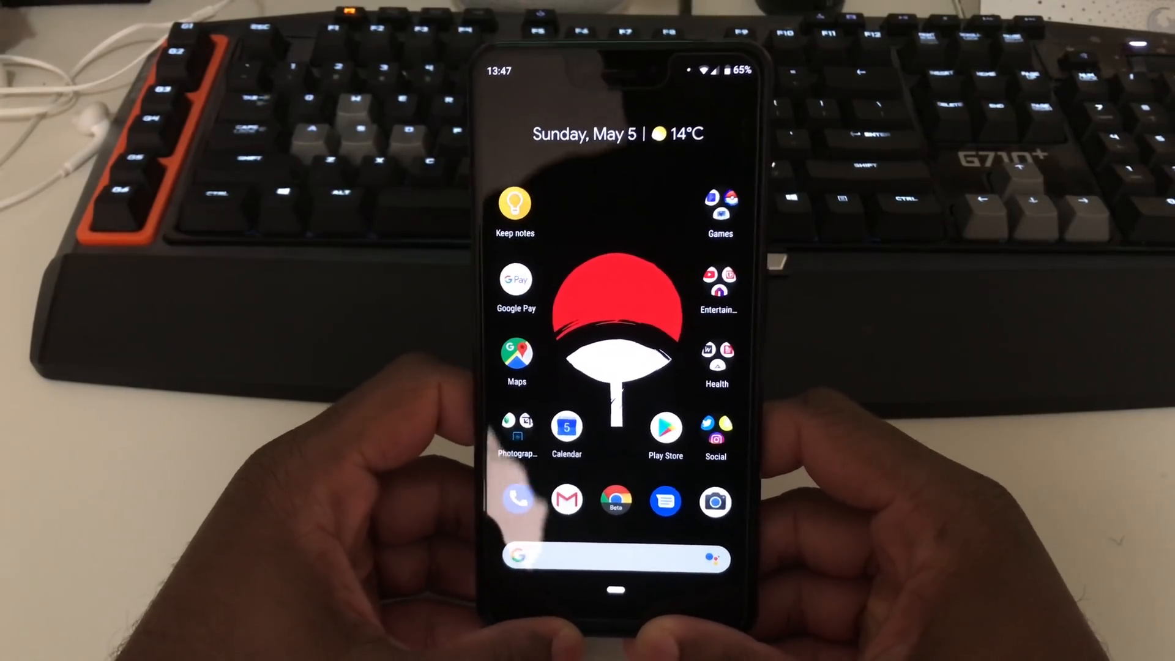
- Open Settings and reach the Usage access list under Special app access
left_click(611, 601)
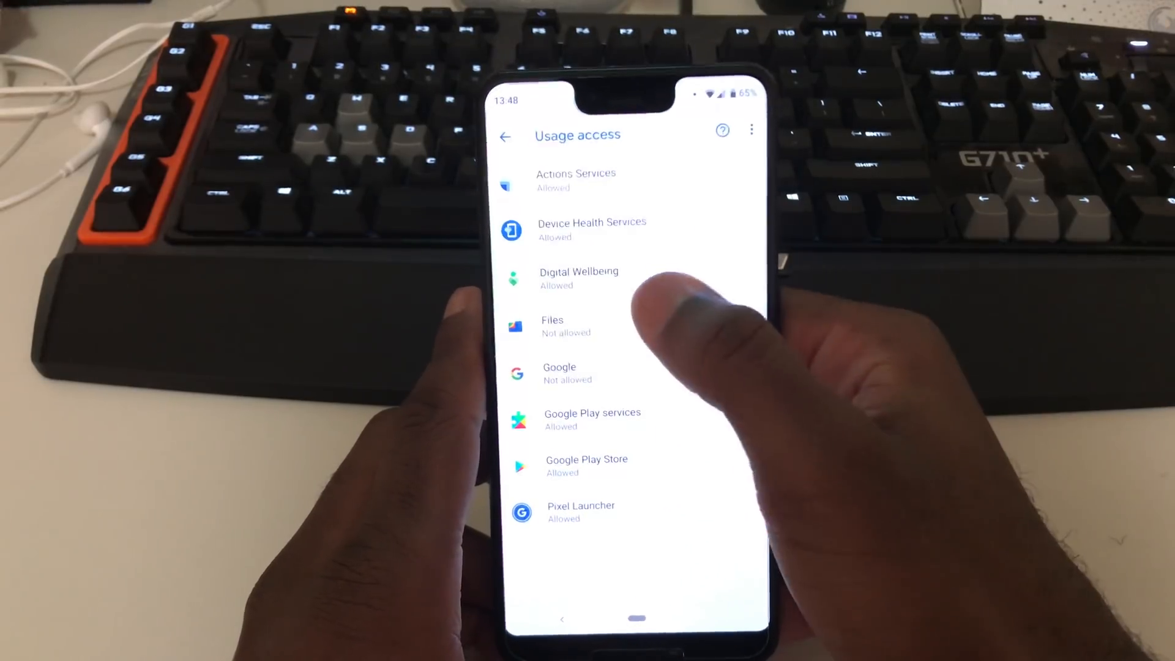
- Turn off Permit usage access for Digital Wellbeing
left_click(578, 278)
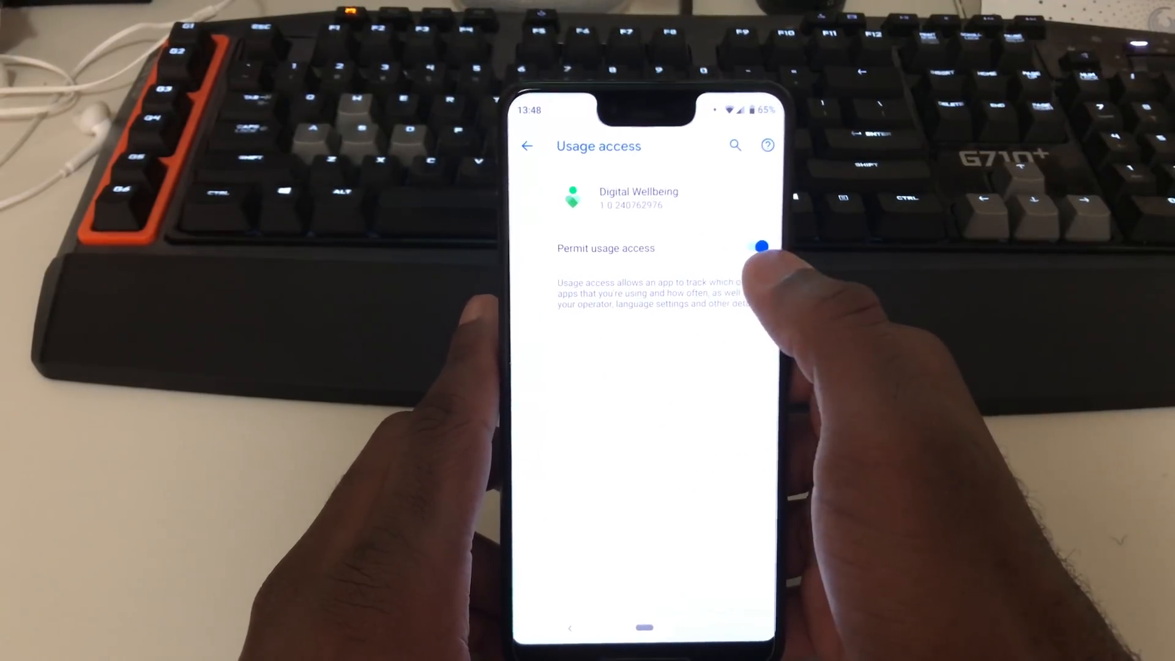
left_click(758, 248)
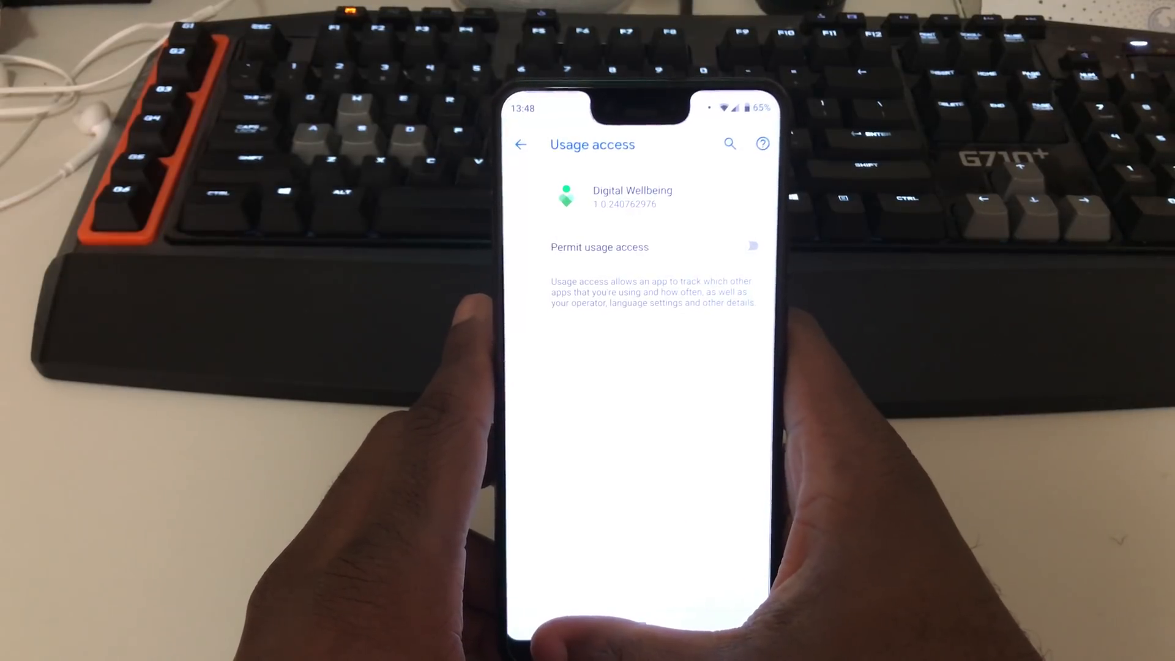
left_click(522, 144)
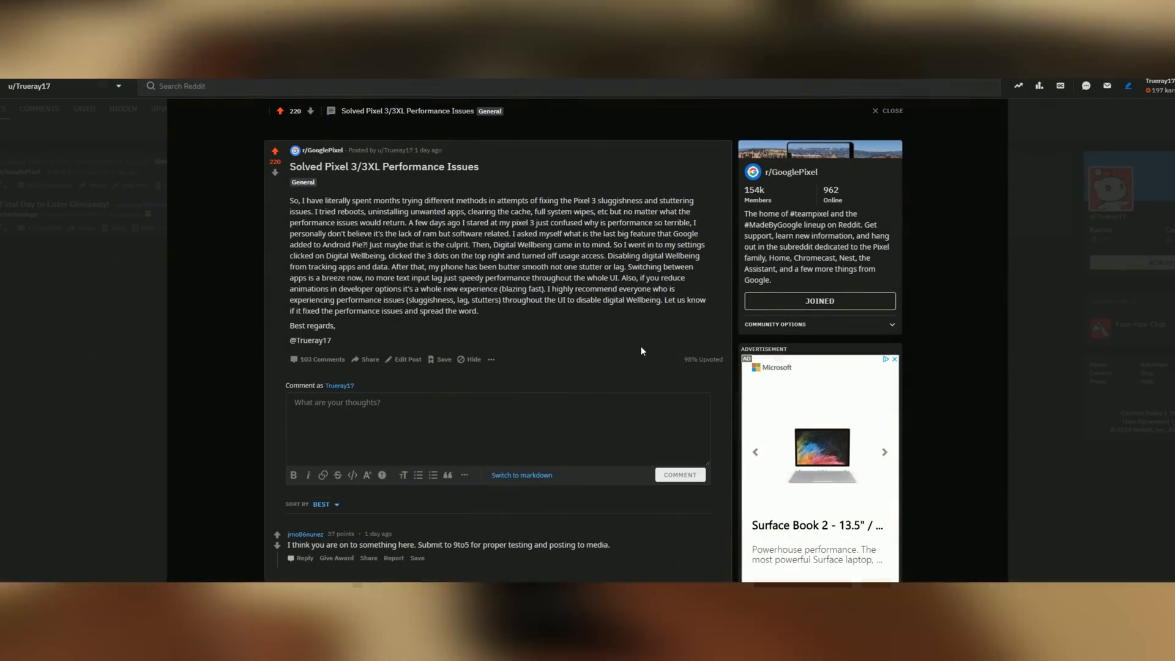
scroll("down", 3)
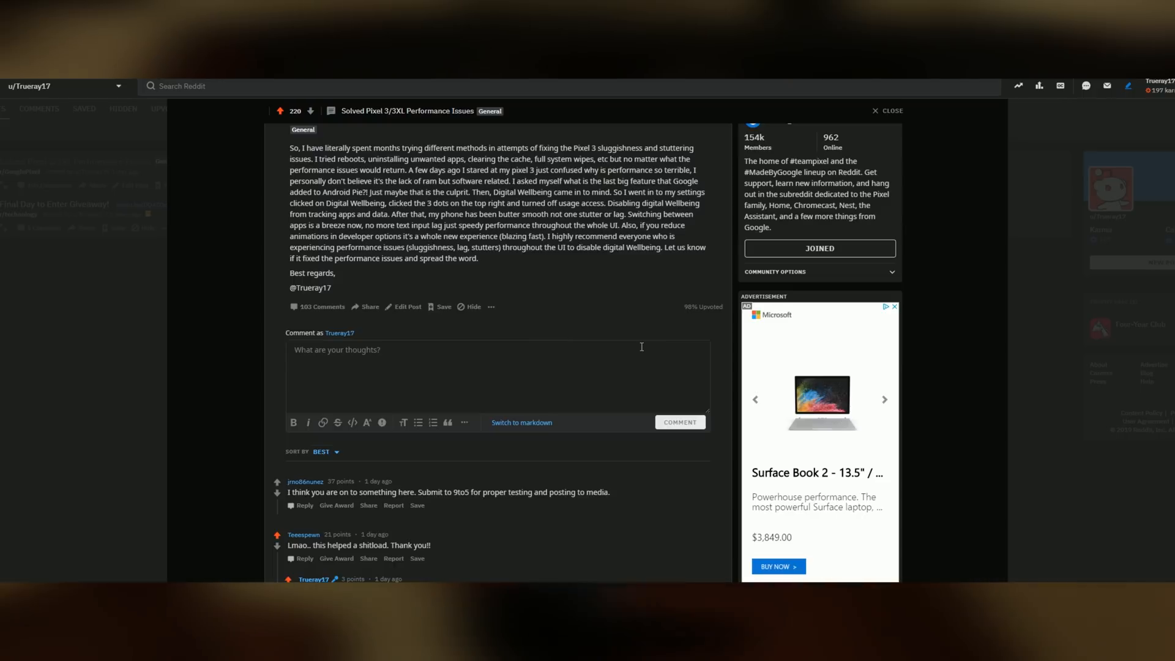
scroll("down", 3)
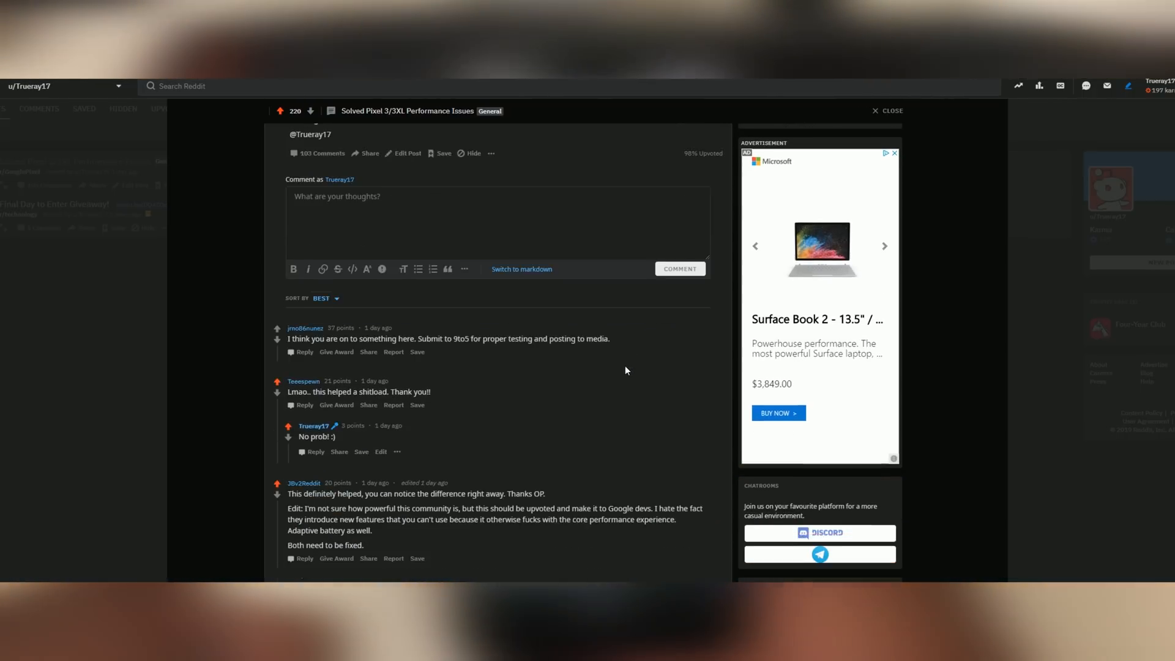
scroll("down", 3)
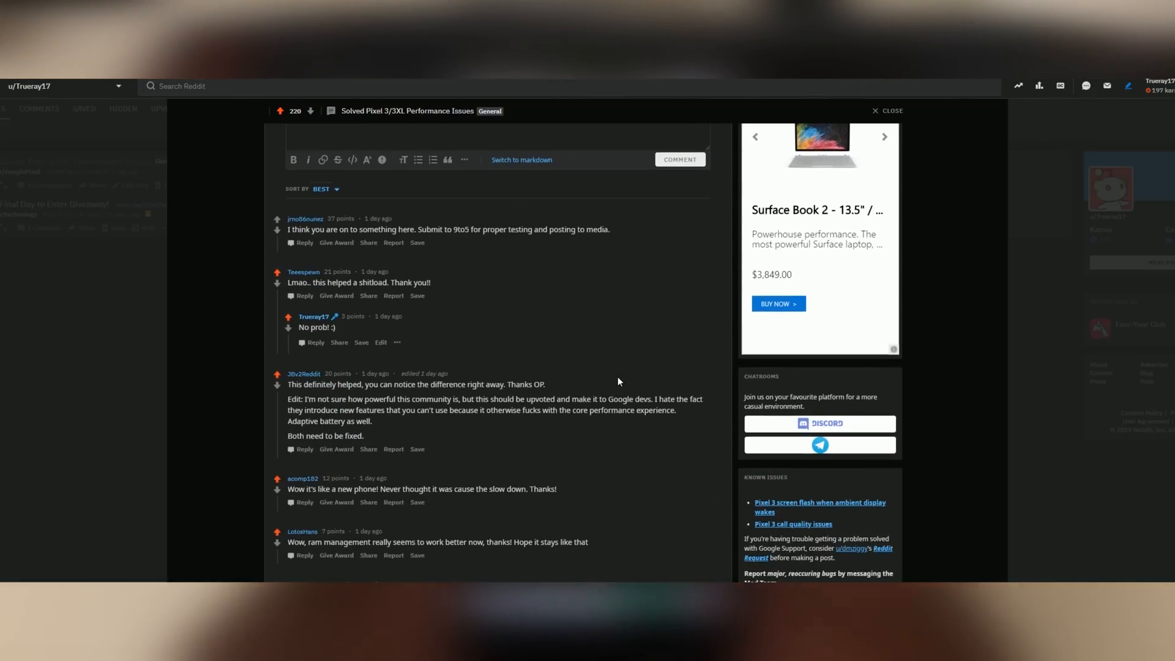
scroll("down", 3)
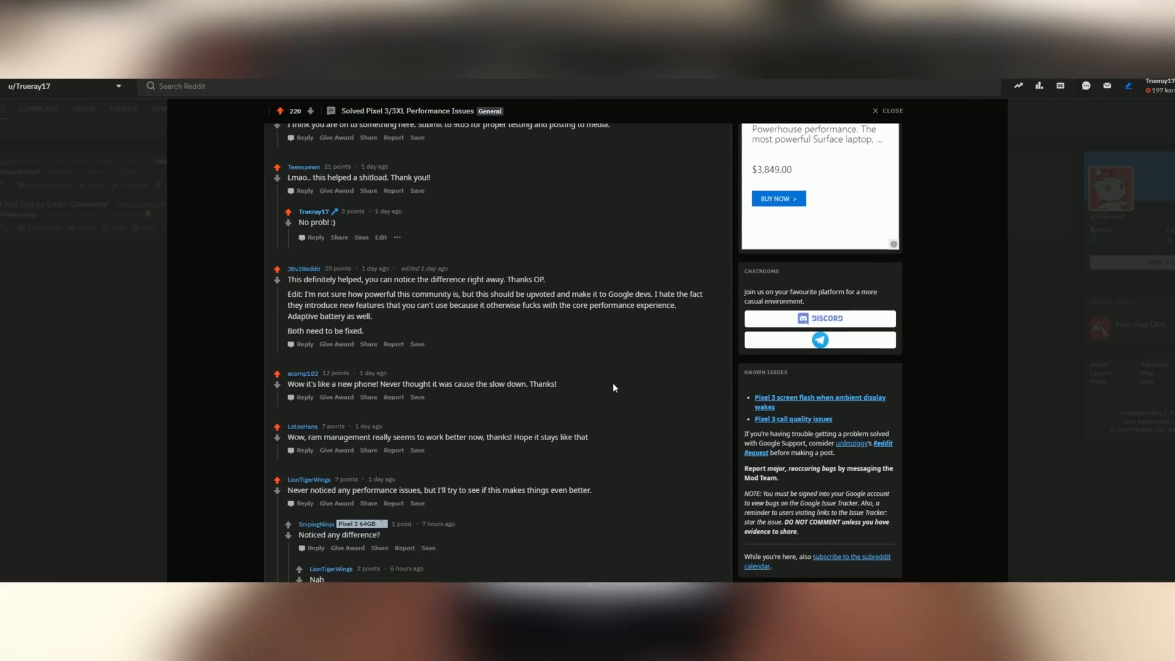
scroll("down", 3)
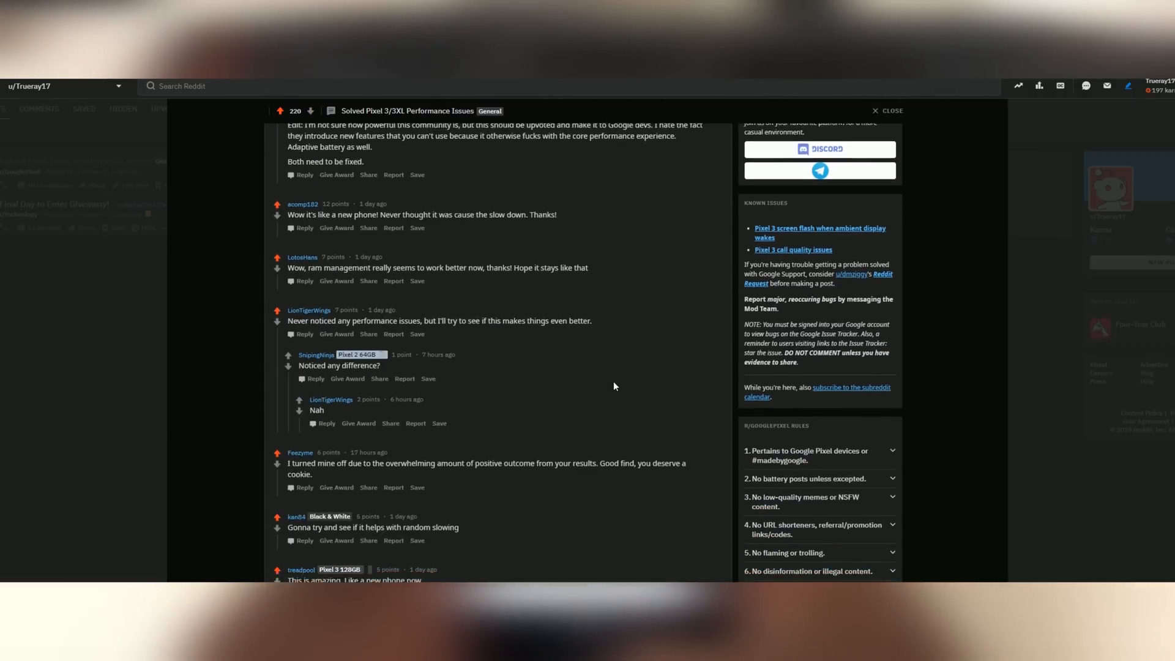
scroll("down", 3)
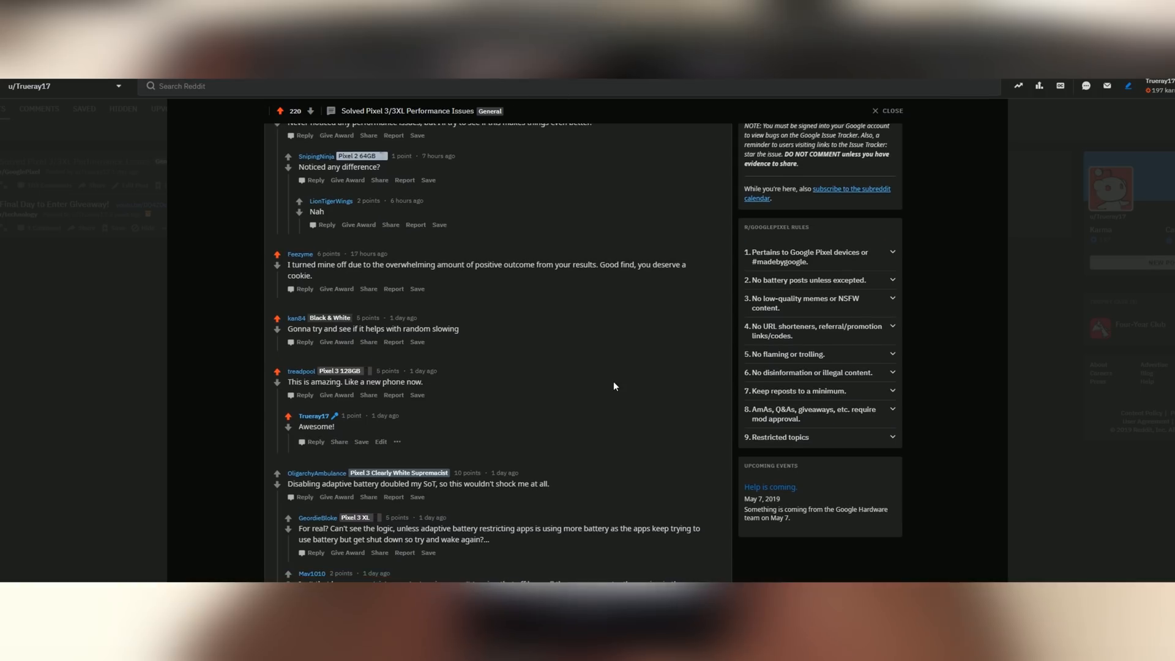
scroll("down", 3)
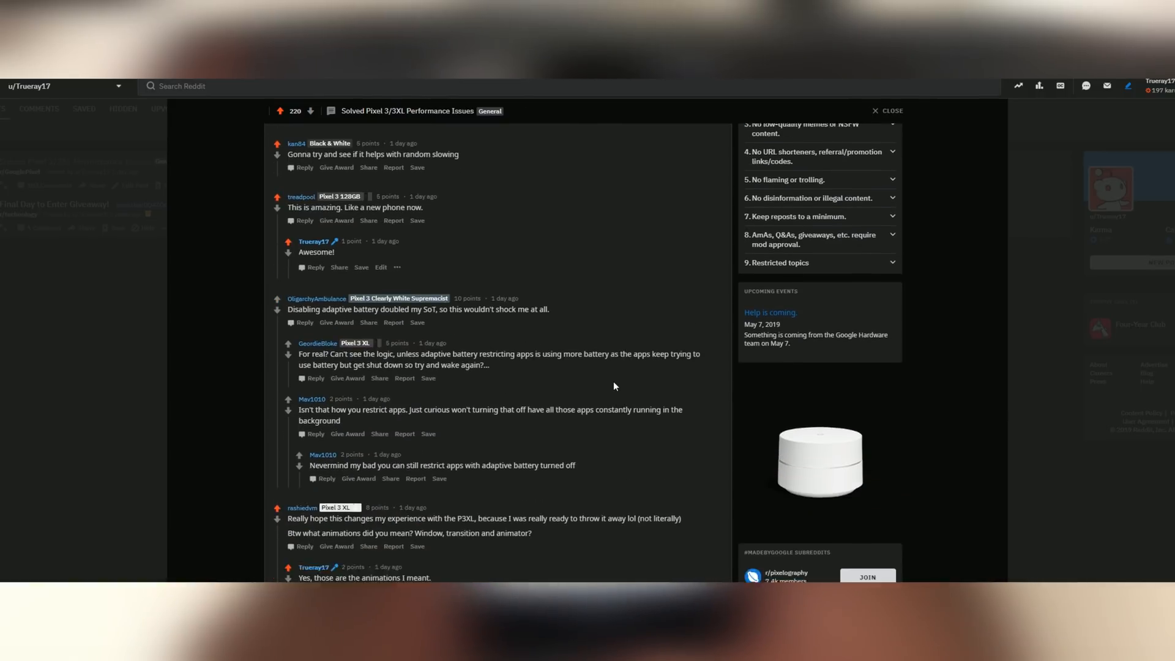
scroll("down", 3)
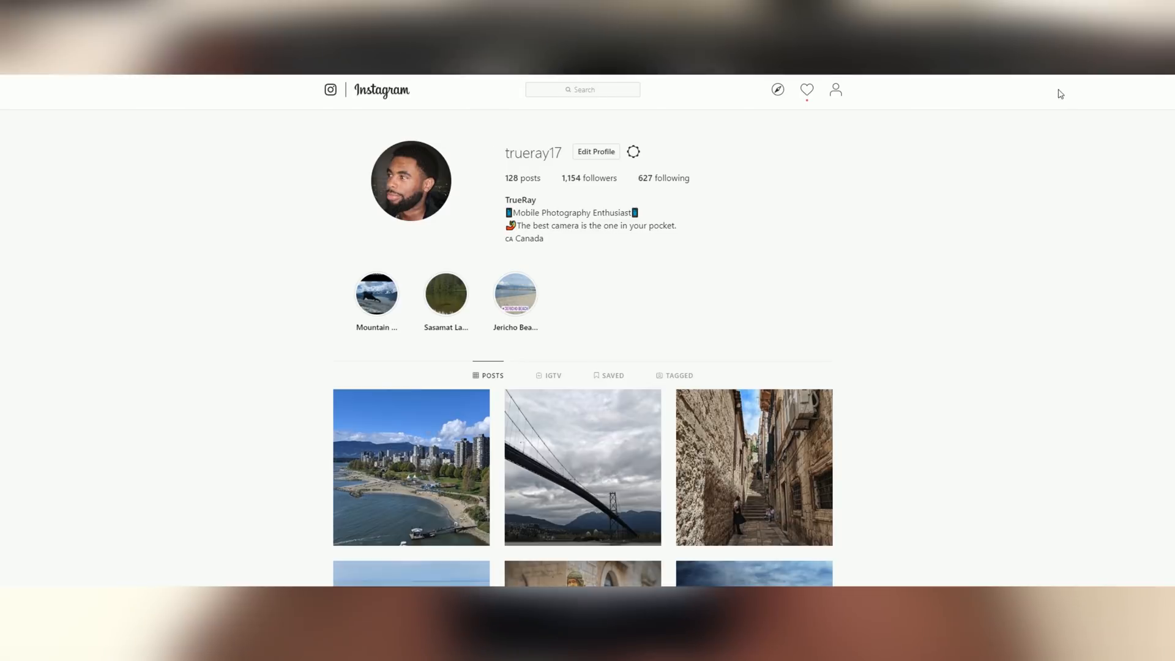
mouse_move(850, 138)
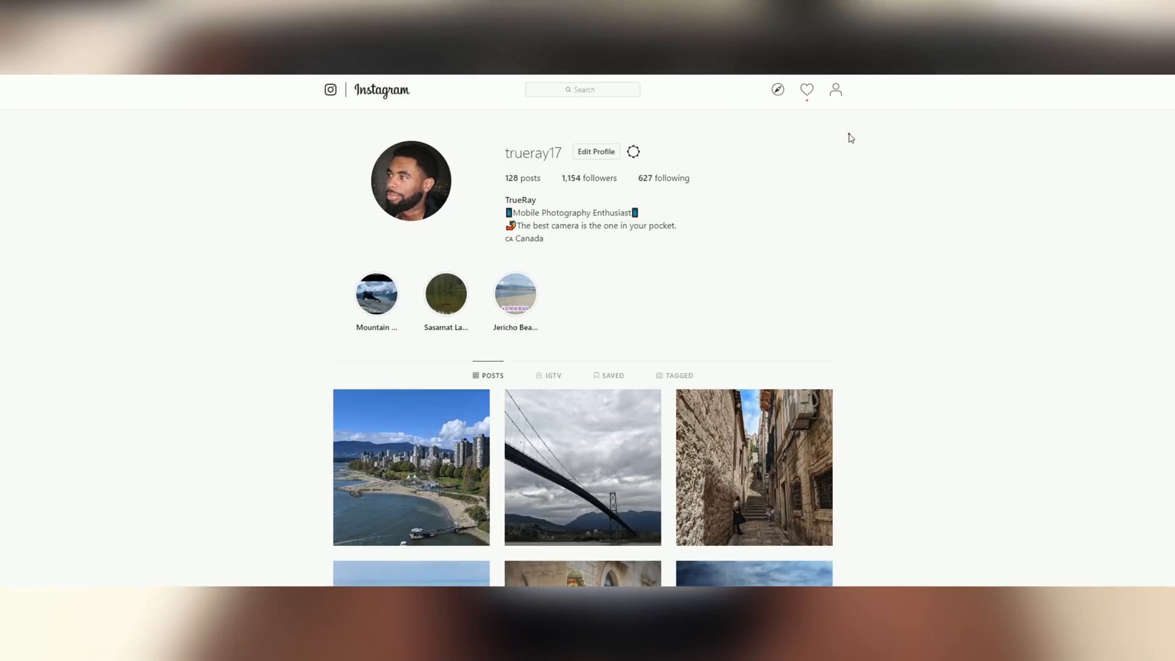
scroll("down", 3)
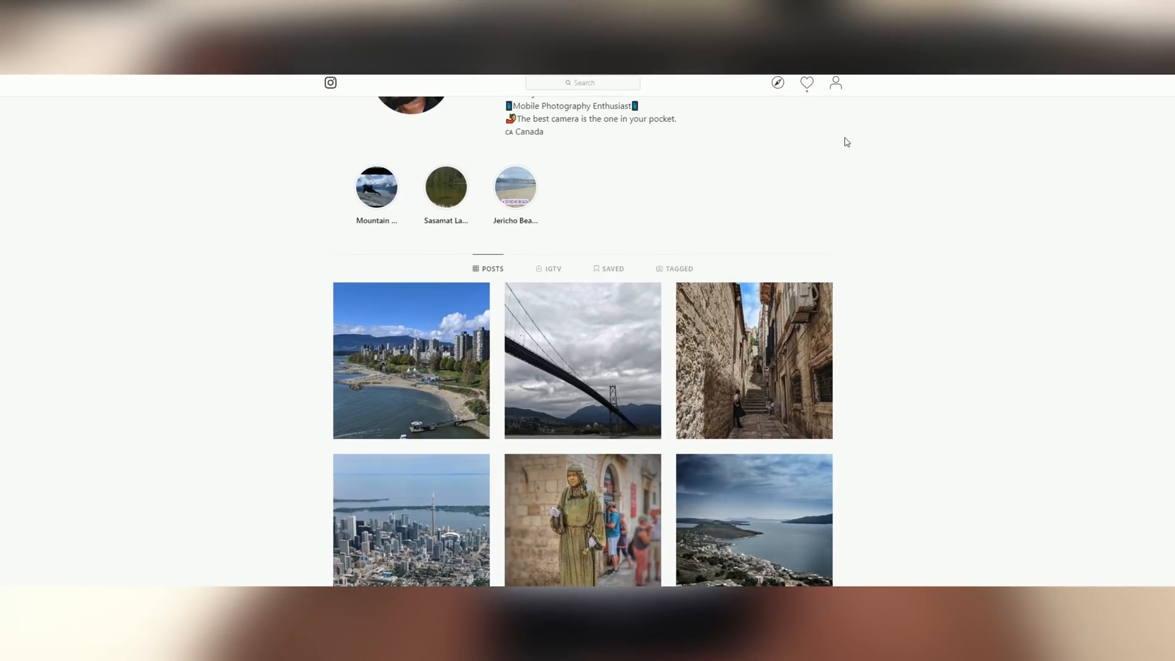
scroll("down", 3)
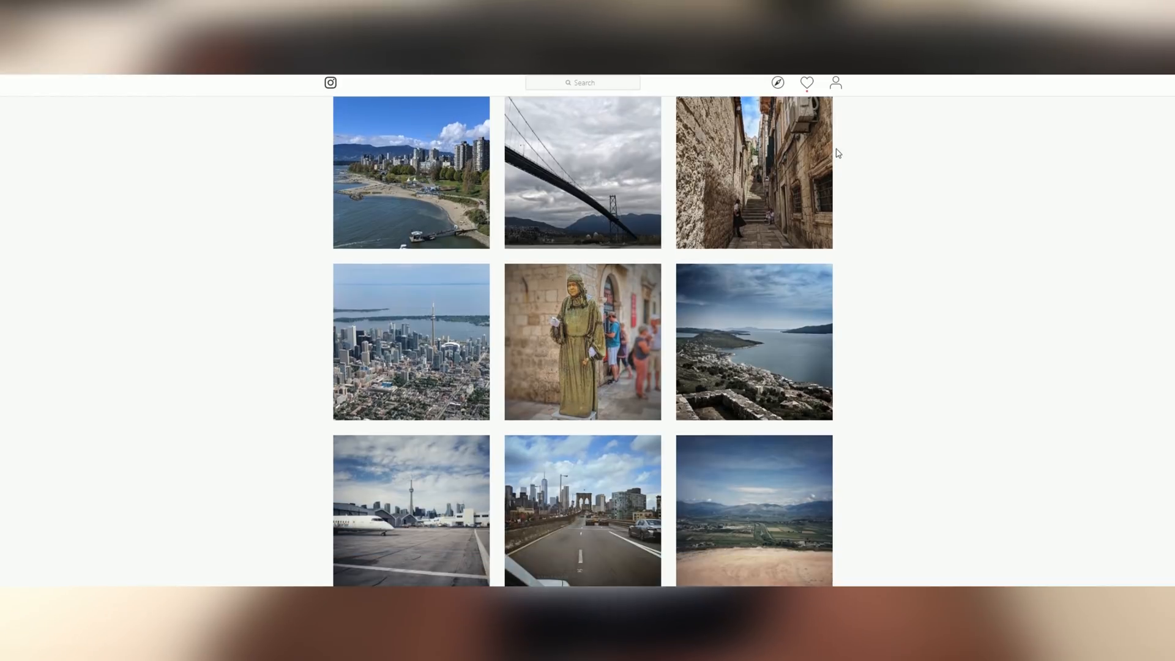
scroll("down", 3)
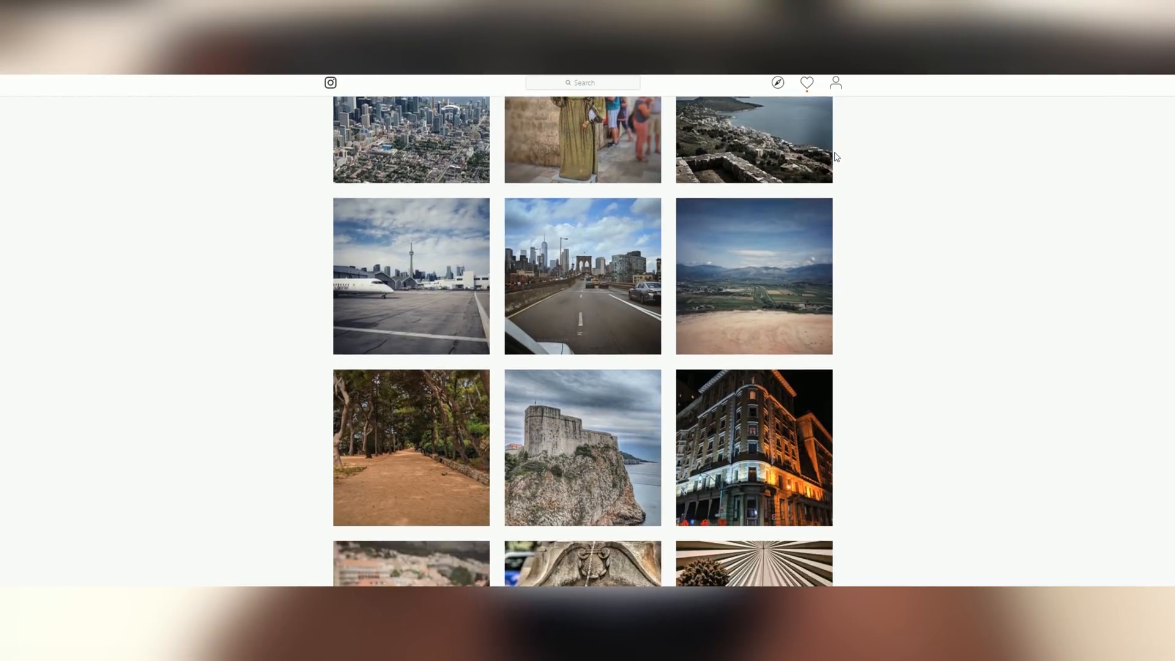
scroll("down", 3)
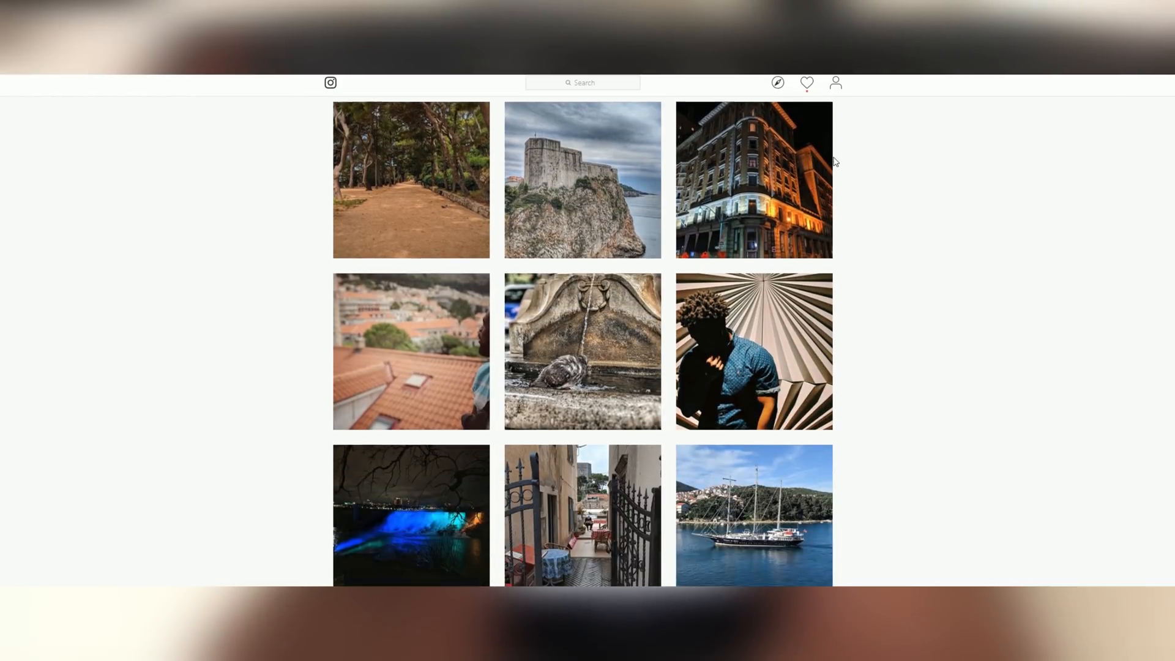
scroll("down", 3)
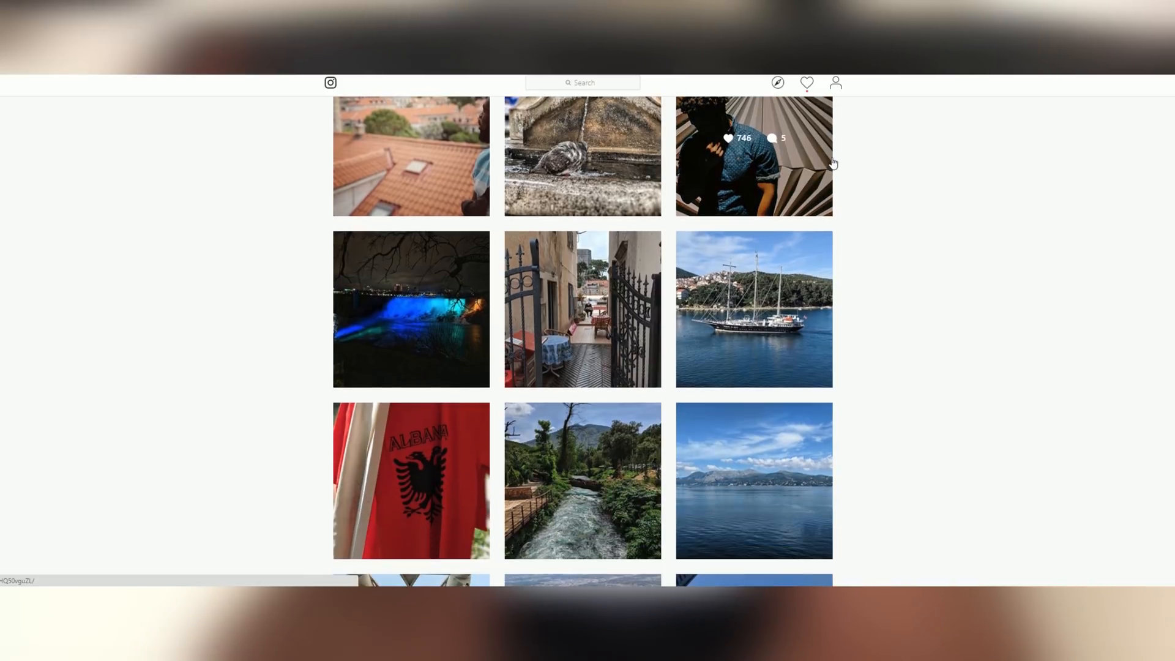
scroll("down", 3)
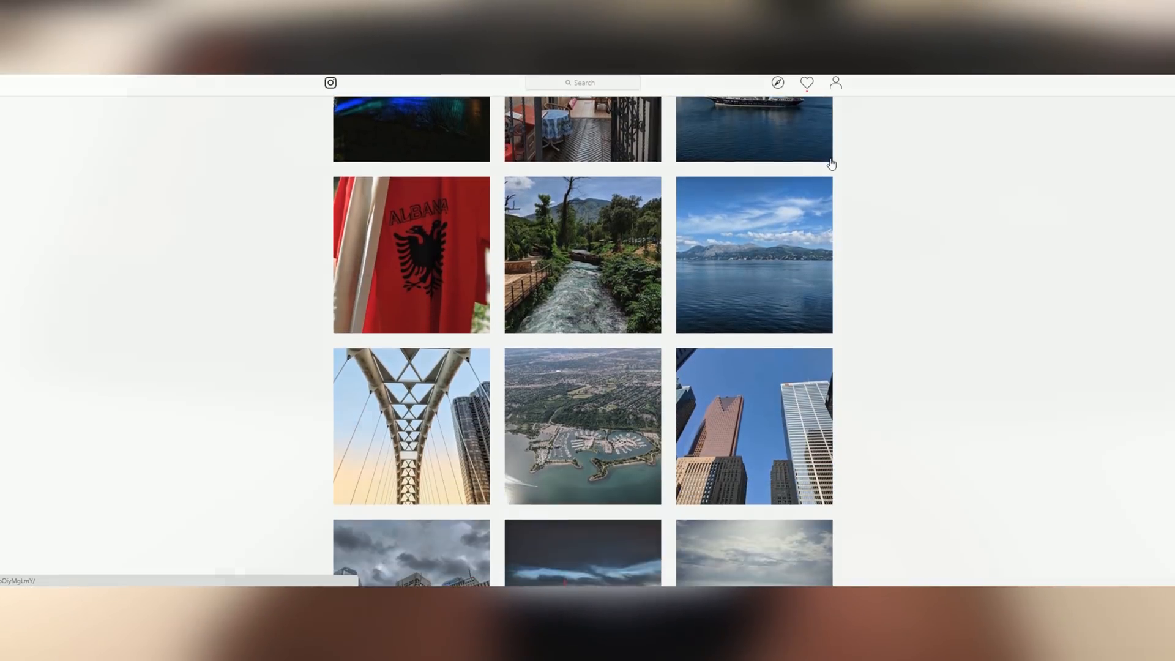